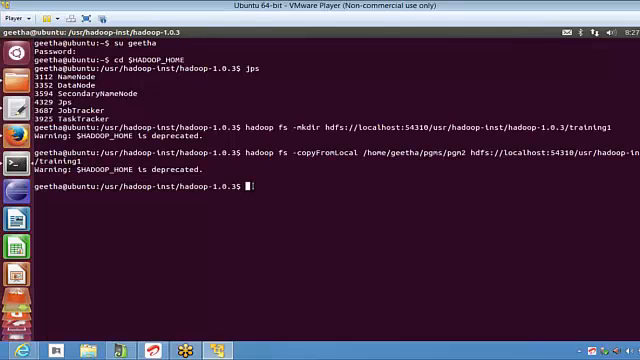
Paste and run the 'hadoop fs -ls' command for the training1 directory.
{"action": "right_click", "coordinate": [260, 188]}
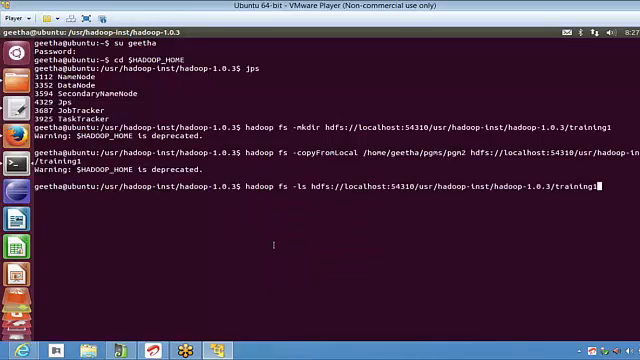
{"action": "key", "text": "Return"}
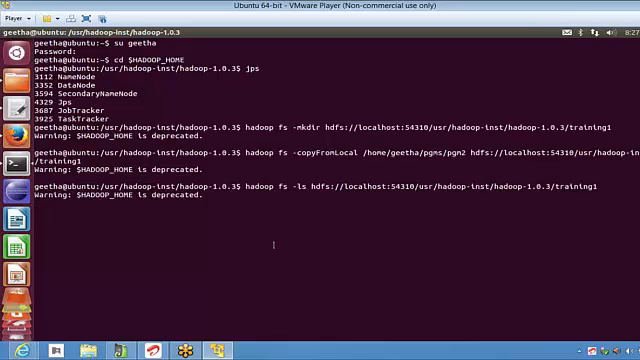
{"action": "key", "text": "Return"}
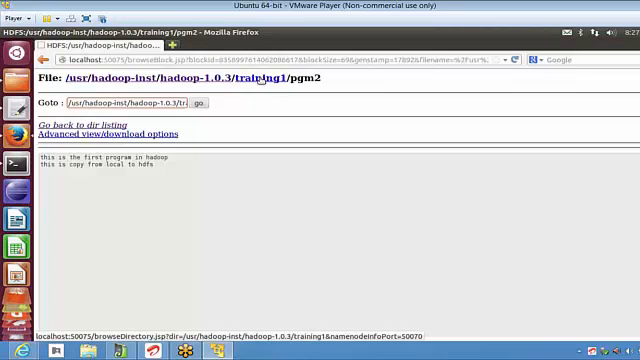
Go back to the training1 directory listing showing pgm2's details.
{"action": "left_click", "coordinate": [88, 124]}
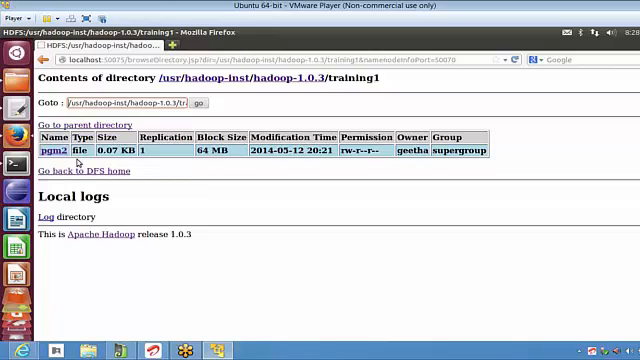
{"action": "mouse_move", "coordinate": [348, 172]}
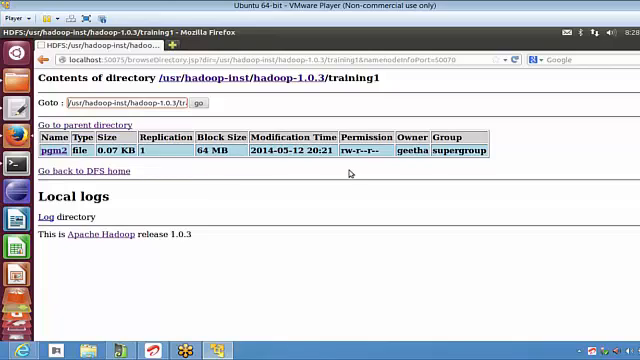
{"action": "mouse_move", "coordinate": [596, 120]}
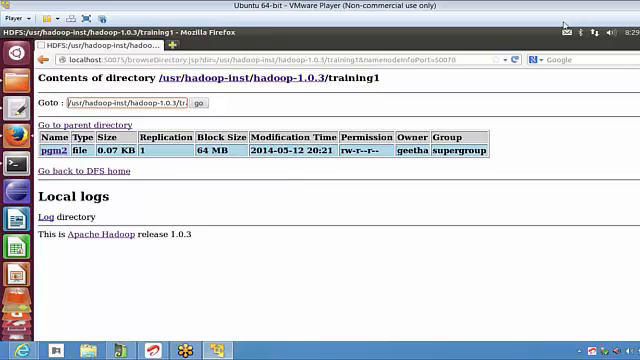
{"action": "mouse_move", "coordinate": [556, 152]}
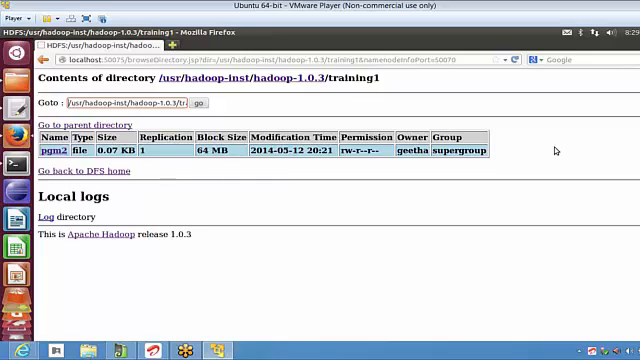
{"action": "mouse_move", "coordinate": [224, 204]}
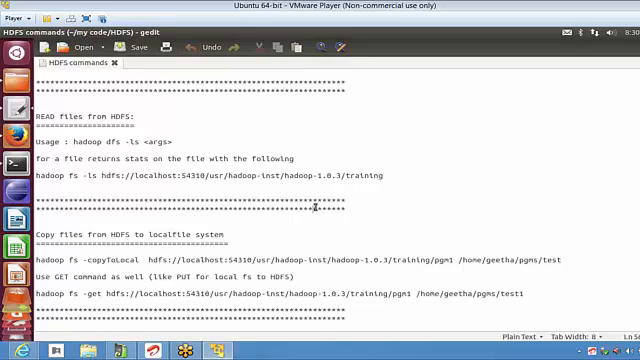
Scroll the HDFS notes down to the copyToLocal, get and delete command examples.
{"action": "scroll", "scroll_direction": "down", "scroll_amount": 3}
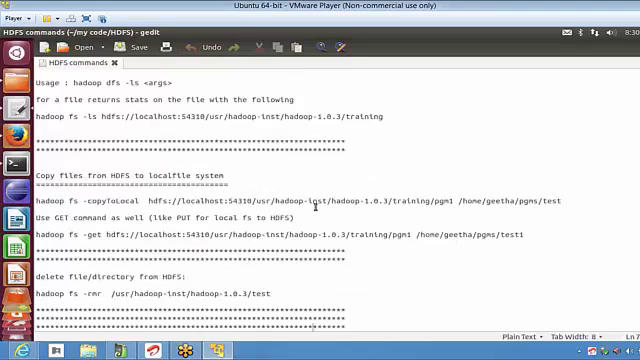
{"action": "scroll", "scroll_direction": "down", "scroll_amount": 3}
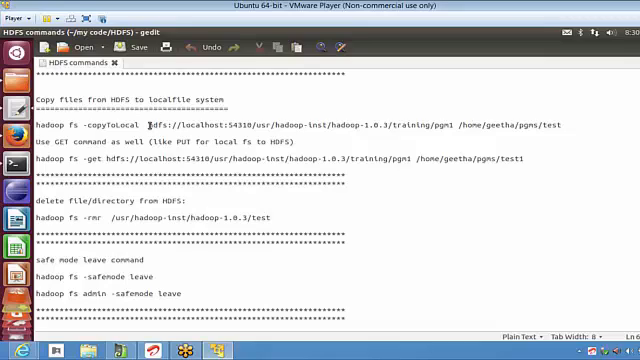
{"action": "mouse_move", "coordinate": [460, 126]}
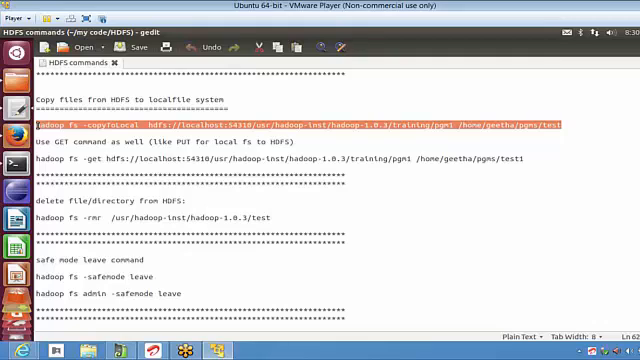
{"action": "mouse_move", "coordinate": [10, 160]}
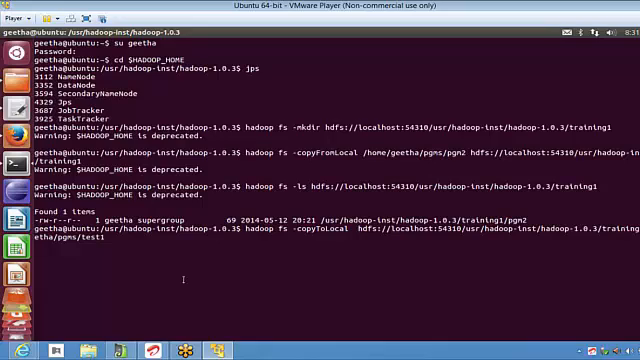
Run the copyToLocal command copying HDFS pgm2 into local pgms as test1.
{"action": "key", "text": "Return"}
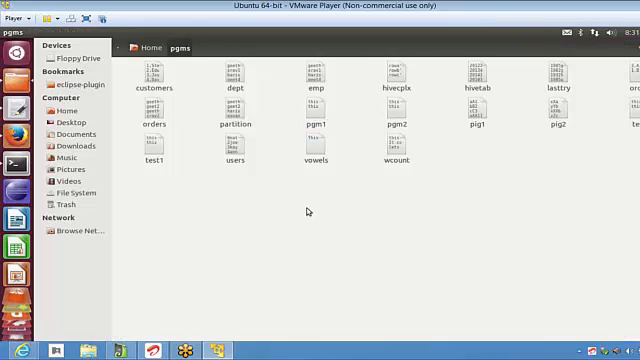
Show the pgms folder in Nautilus with the copied test1 file.
{"action": "left_click", "coordinate": [154, 148]}
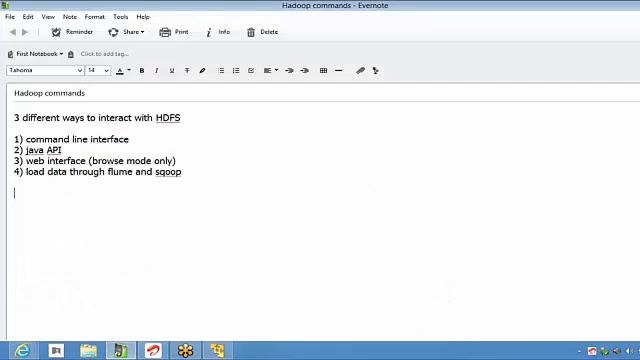
Note 'copyFromLocal - same as PUT command' and 'copyToLocal - same as GET command'.
{"action": "type", "text": "copyFromLocal -"}
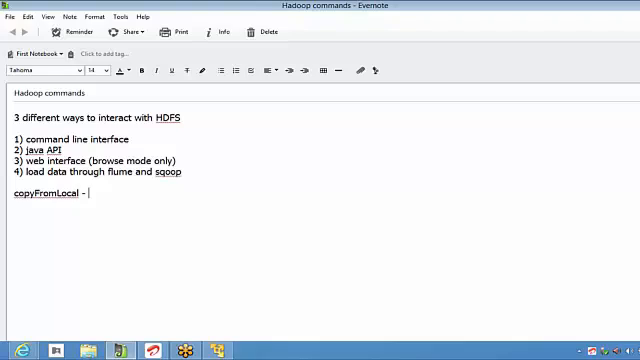
{"action": "type", "text": "PUT"}
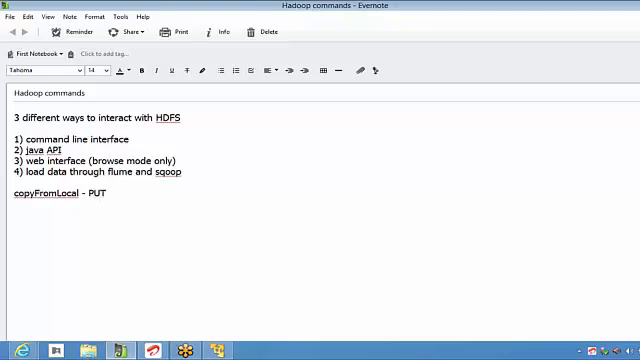
{"action": "type", "text": "comman"}
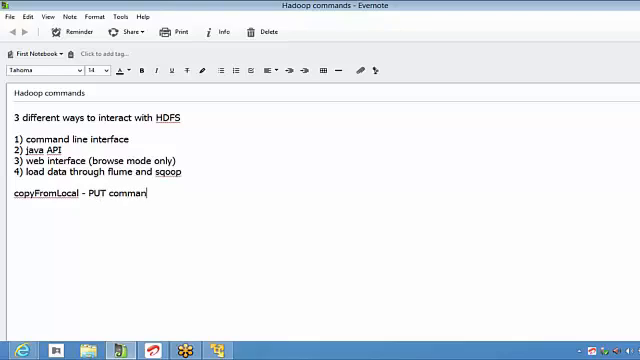
{"action": "type", "text": "d"}
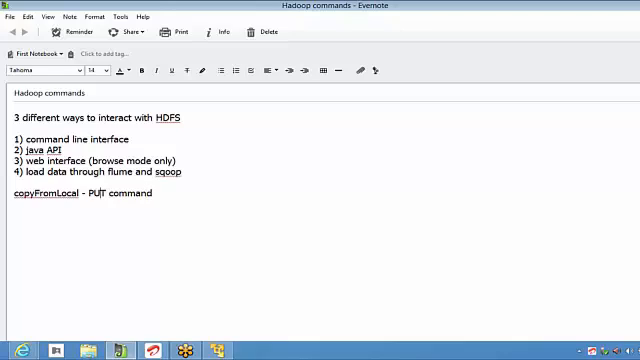
{"action": "type", "text": "same as"}
{"action": "type", "text": "copyTo"}
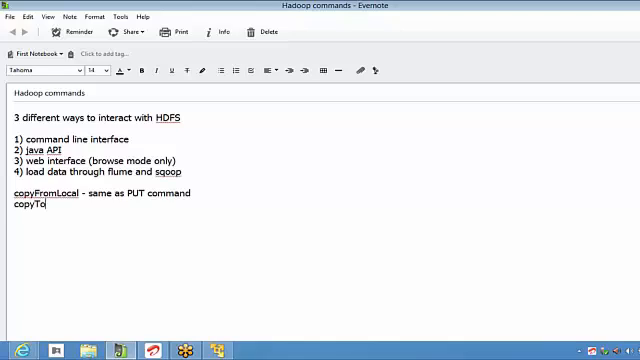
{"action": "type", "text": "Local"}
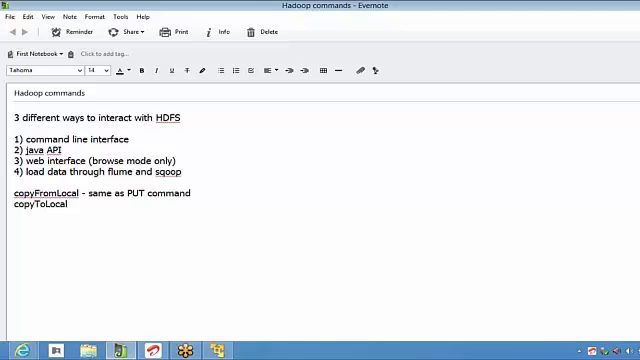
{"action": "type", "text": "- same as GET"}
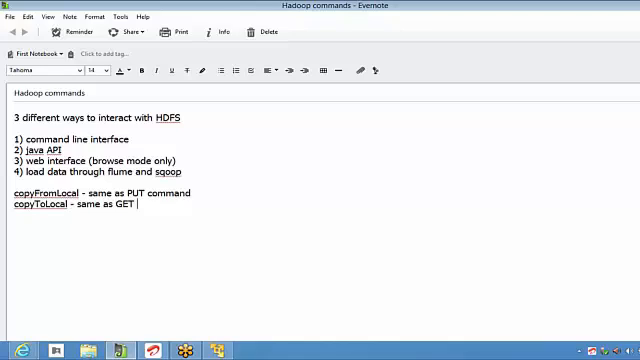
{"action": "type", "text": "command"}
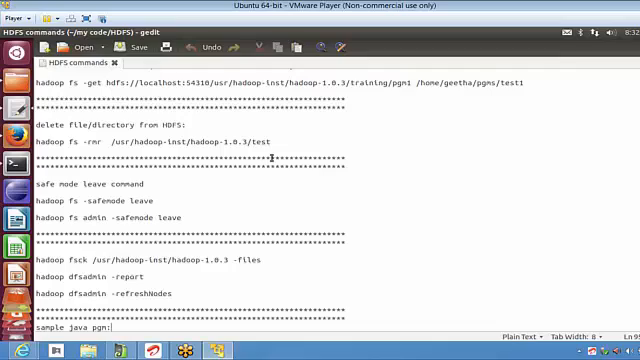
{"action": "mouse_move", "coordinate": [556, 90]}
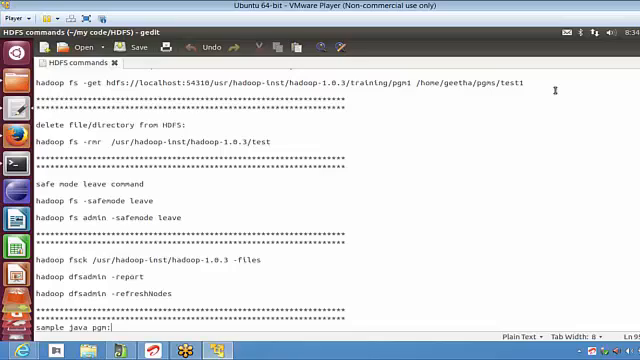
{"action": "mouse_move", "coordinate": [312, 128]}
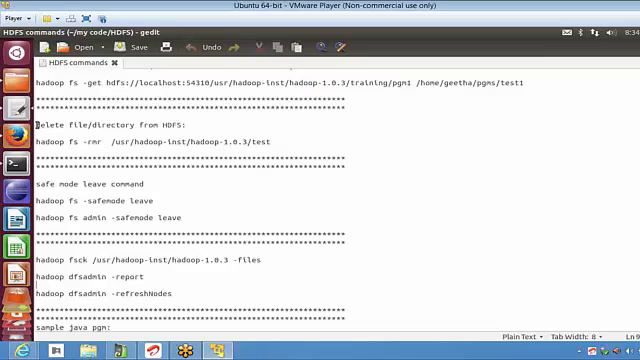
{"action": "scroll", "scroll_direction": "down", "scroll_amount": 3}
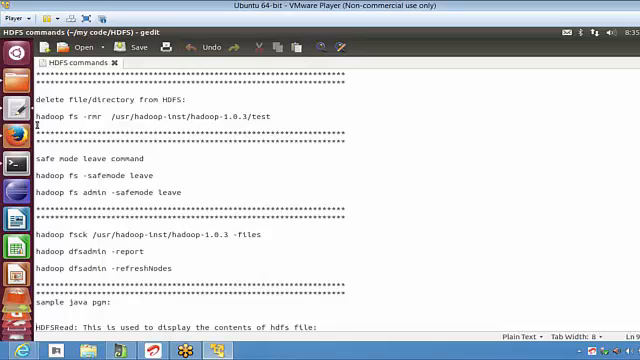
{"action": "mouse_move", "coordinate": [12, 164]}
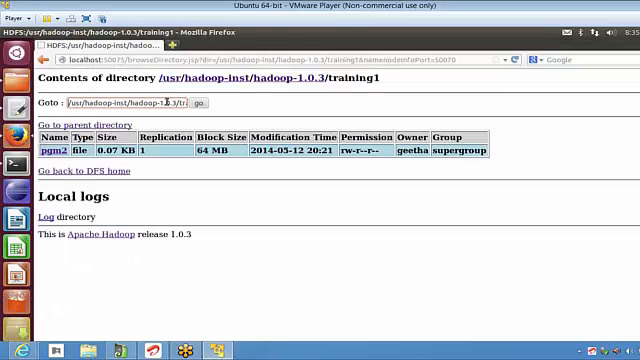
Go up to the hadoop-1.0.3 parent directory and browse its listed subdirectories.
{"action": "left_click", "coordinate": [84, 124]}
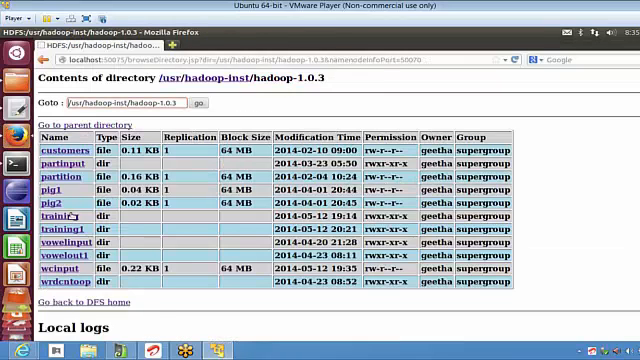
{"action": "left_click", "coordinate": [62, 214]}
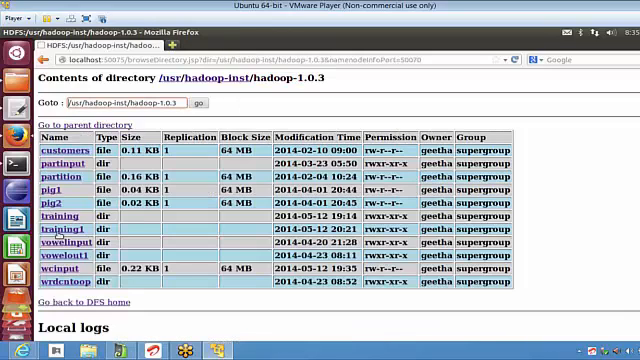
{"action": "left_click", "coordinate": [68, 228]}
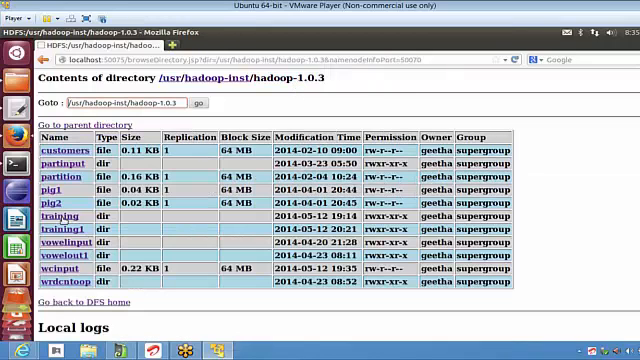
{"action": "left_click", "coordinate": [58, 212]}
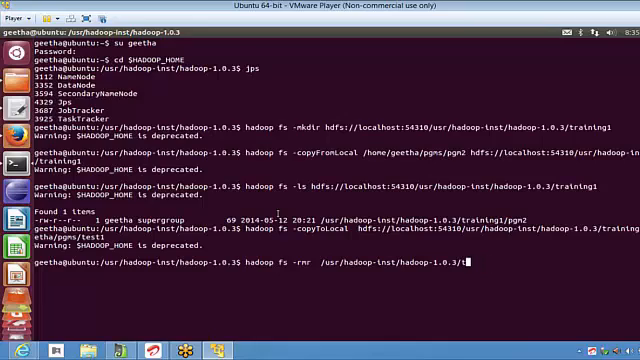
Complete the hadoop fs -rmr path with /usr/hadoop-inst/hadoop-1.0.3/training2.
{"action": "type", "text": "raining/pg"}
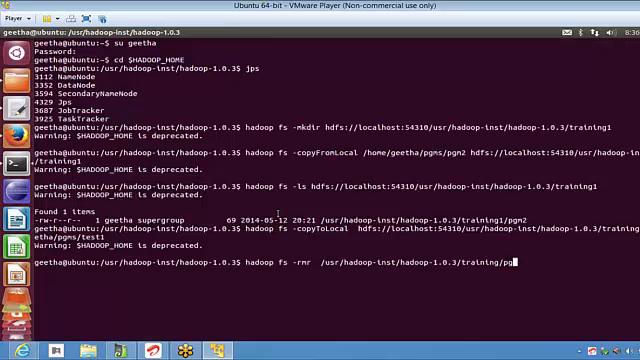
{"action": "type", "text": "2"}
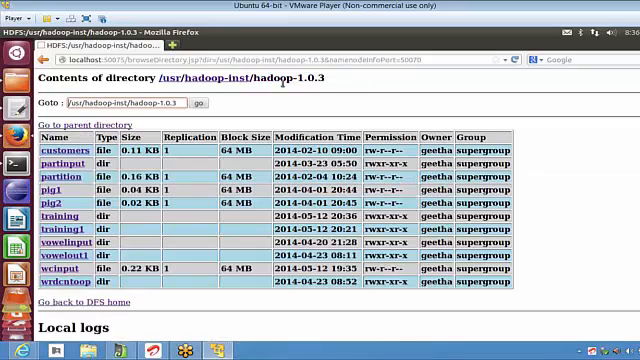
Show the training directory empty, then return to the hadoop-1.0.3 listing.
{"action": "left_click", "coordinate": [60, 216]}
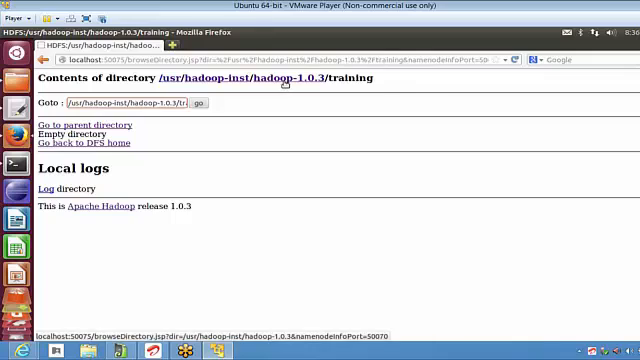
{"action": "left_click", "coordinate": [88, 124]}
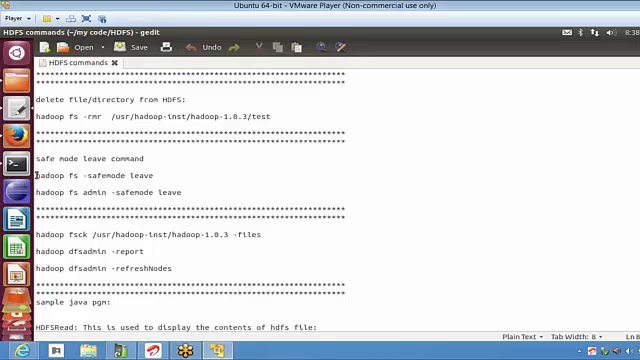
{"action": "left_click_drag", "start_coordinate": [36, 176], "coordinate": [200, 192]}
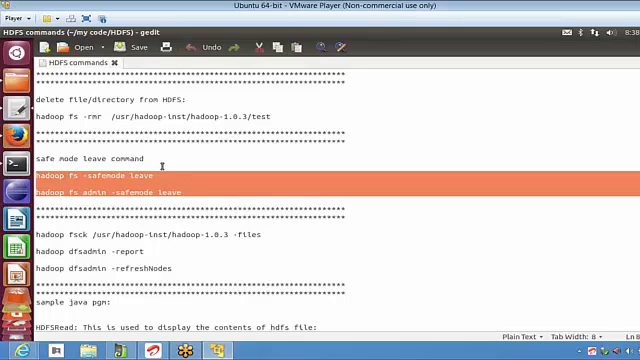
{"action": "left_click", "coordinate": [164, 172]}
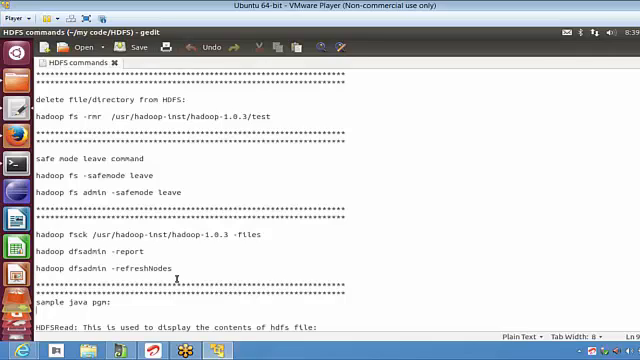
Scroll the notes down to the 'Sample java pgm' section with the HDFSRead jar command.
{"action": "scroll", "scroll_direction": "down", "scroll_amount": 3}
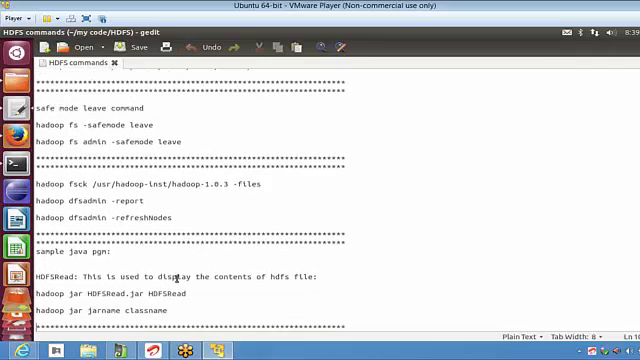
{"action": "scroll", "scroll_direction": "down", "scroll_amount": 3}
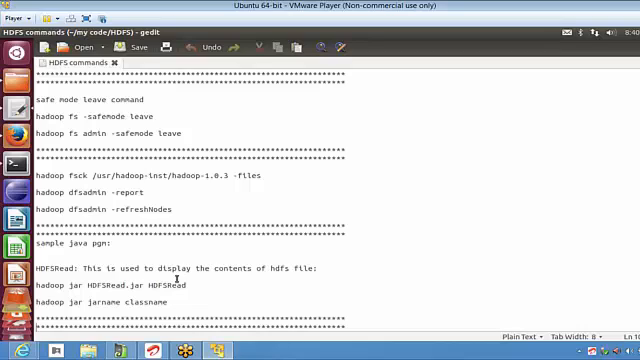
{"action": "mouse_move", "coordinate": [200, 302]}
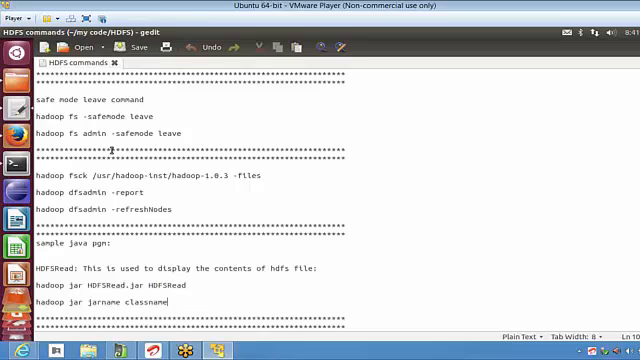
{"action": "mouse_move", "coordinate": [12, 192]}
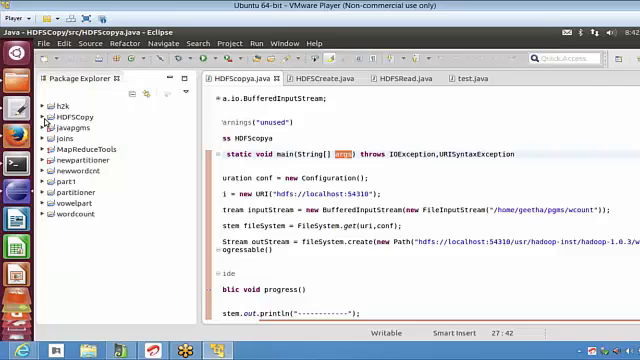
Expand the HDFSCopy project and its src folder, returning to the HDFSCopy.java code.
{"action": "left_click", "coordinate": [48, 118]}
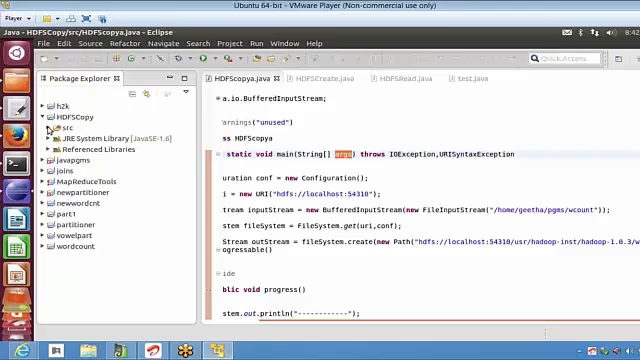
{"action": "left_click", "coordinate": [52, 136]}
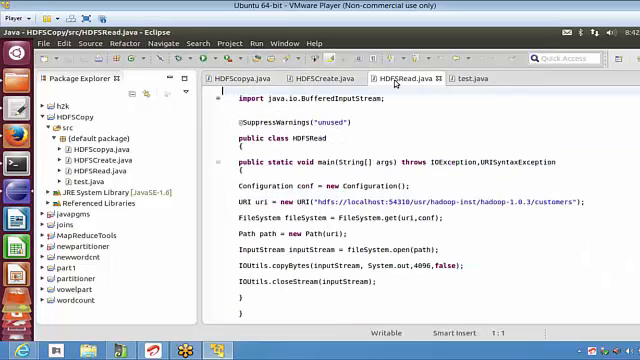
{"action": "left_click", "coordinate": [224, 80]}
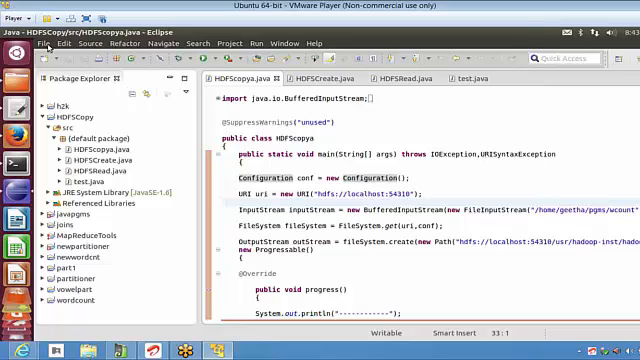
Create a new Java project named h2k1 via File > New > Java Project and focus it.
{"action": "left_click", "coordinate": [64, 44]}
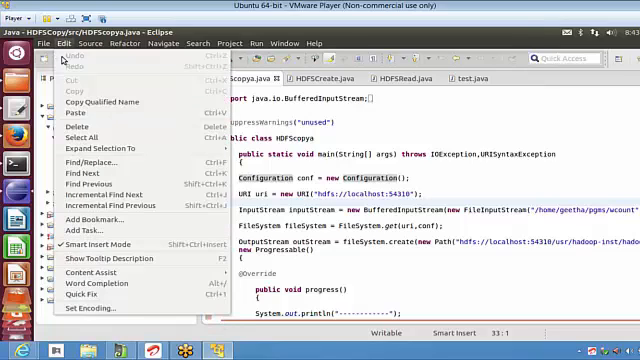
{"action": "left_click", "coordinate": [44, 44]}
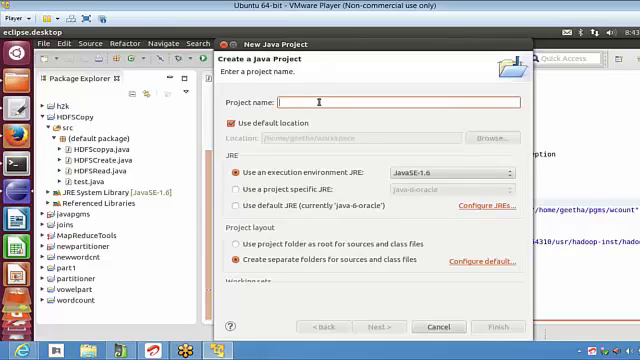
{"action": "type", "text": "h2k1"}
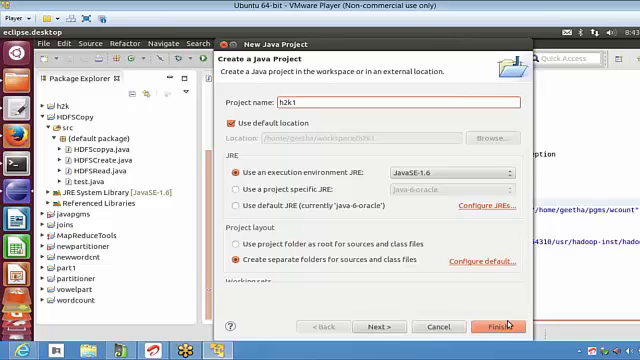
{"action": "left_click", "coordinate": [492, 328]}
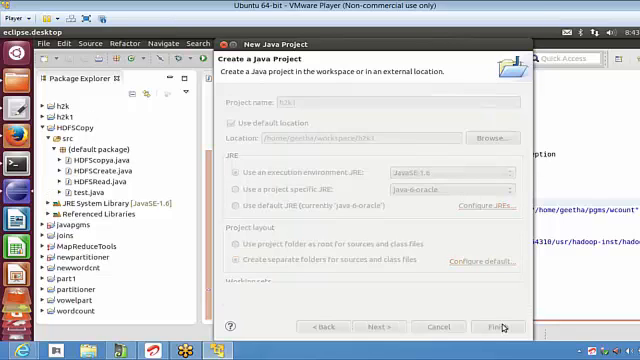
{"action": "left_click", "coordinate": [496, 328]}
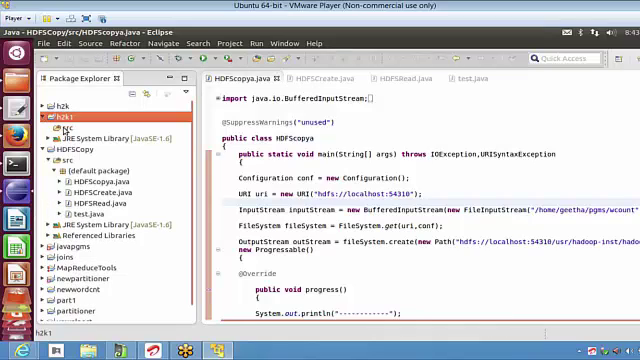
Add a new empty Java class named class1 to the H2K1 project's h2k1 package.
{"action": "left_click", "coordinate": [64, 122]}
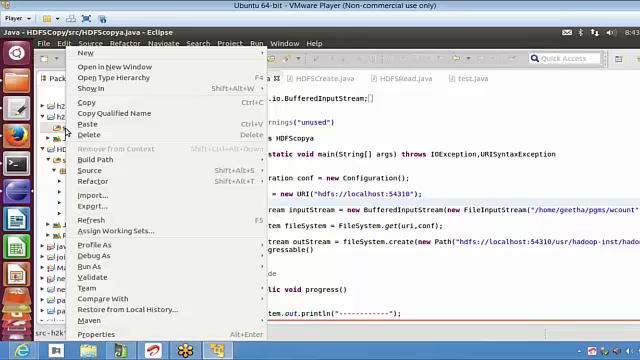
{"action": "left_click", "coordinate": [64, 56]}
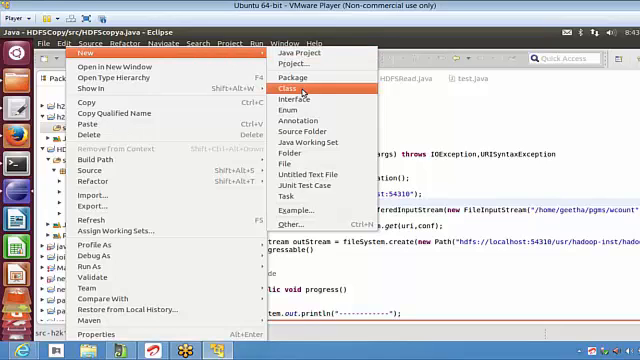
{"action": "left_click", "coordinate": [296, 88]}
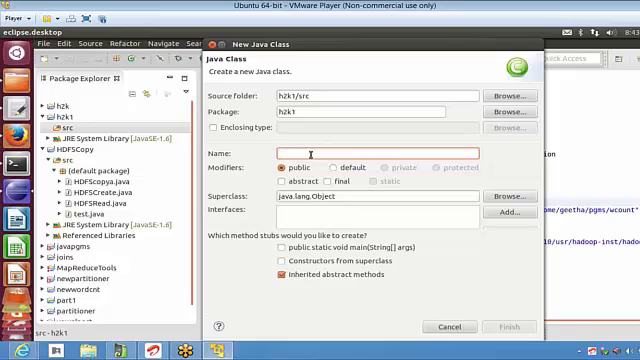
{"action": "type", "text": "class"}
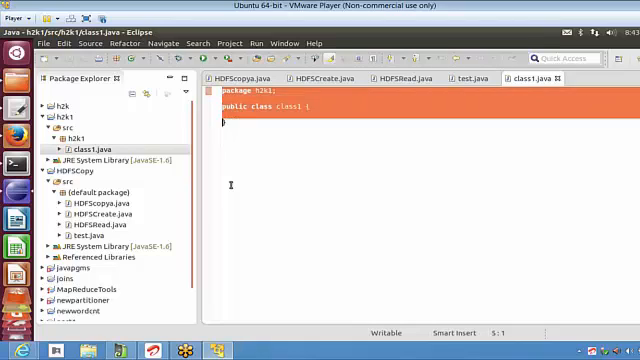
{"action": "key", "text": "Return"}
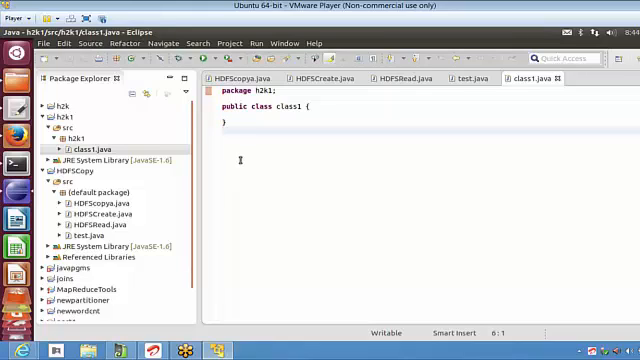
Return to the HDFSCopy.java editor and mark the code line being explained.
{"action": "left_click", "coordinate": [96, 200]}
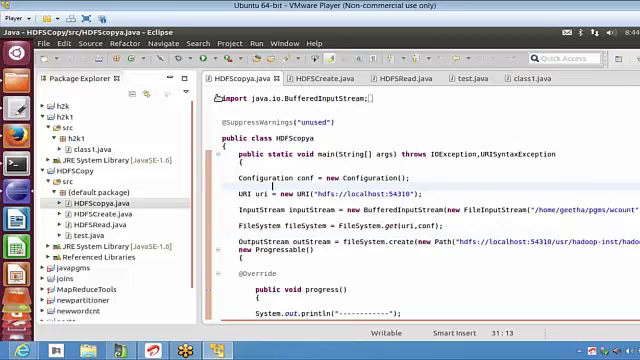
{"action": "left_click", "coordinate": [212, 100]}
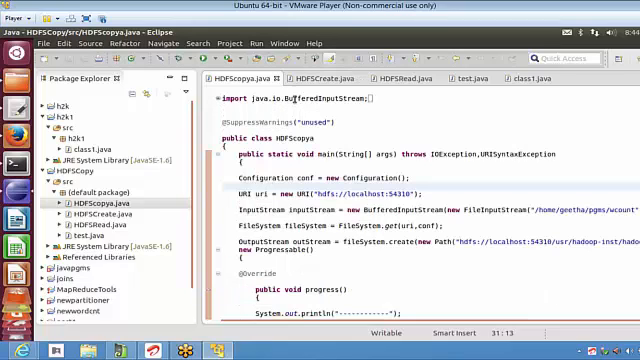
{"action": "mouse_move", "coordinate": [318, 100]}
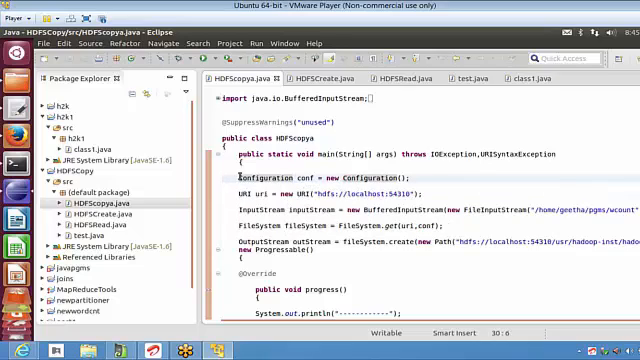
{"action": "double_click", "coordinate": [260, 132]}
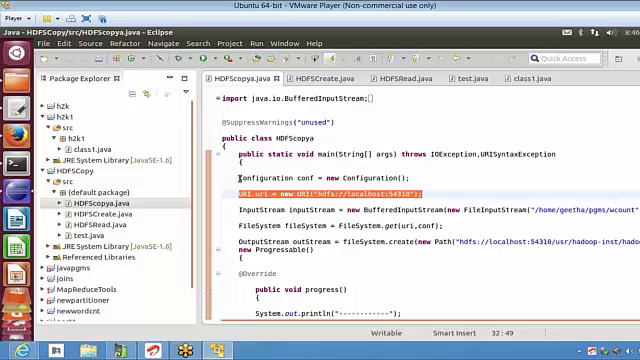
{"action": "mouse_move", "coordinate": [12, 136]}
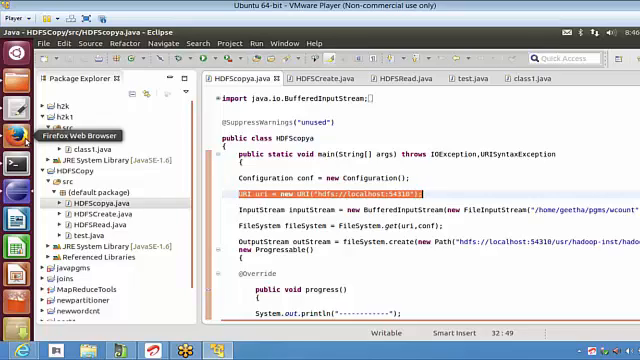